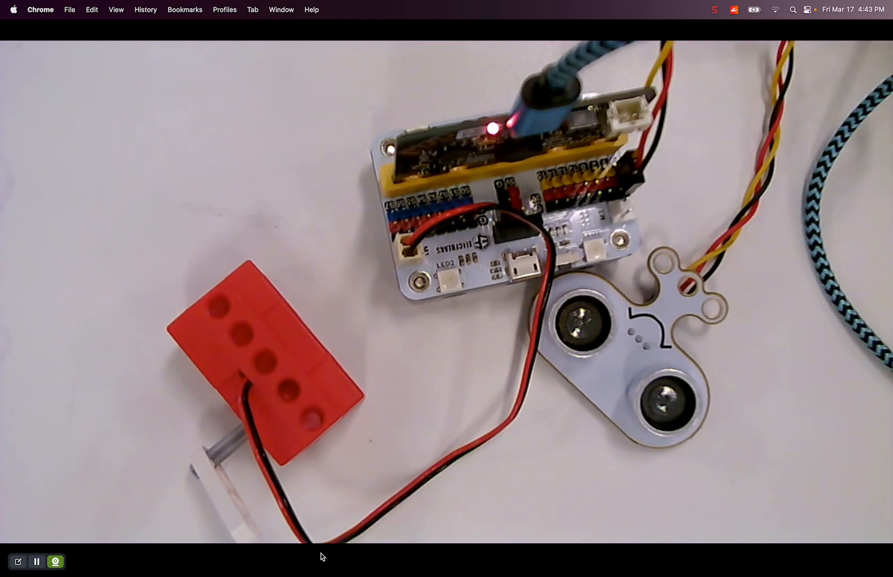
# - Bring up the MakeCode editor window showing the wukongsonar project
pyautogui.click(714, 11)
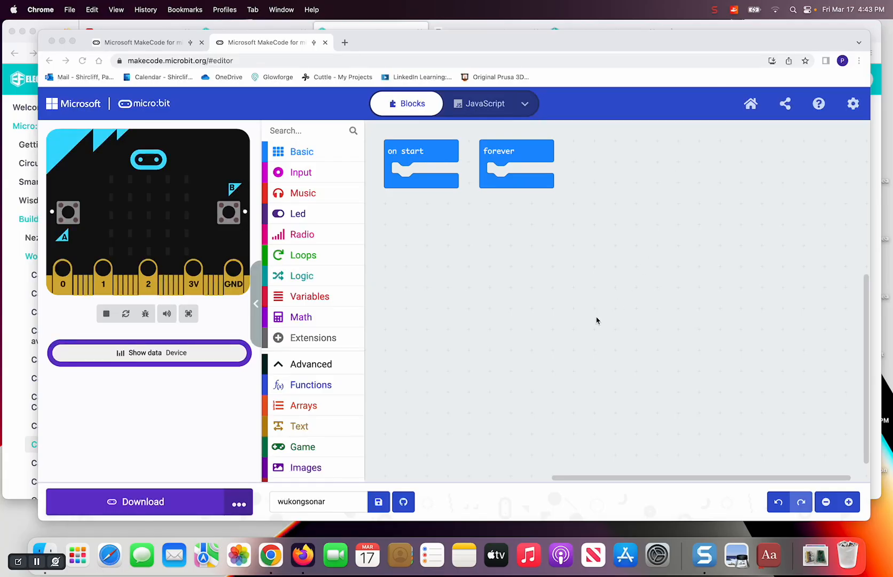
pyautogui.moveTo(605, 316)
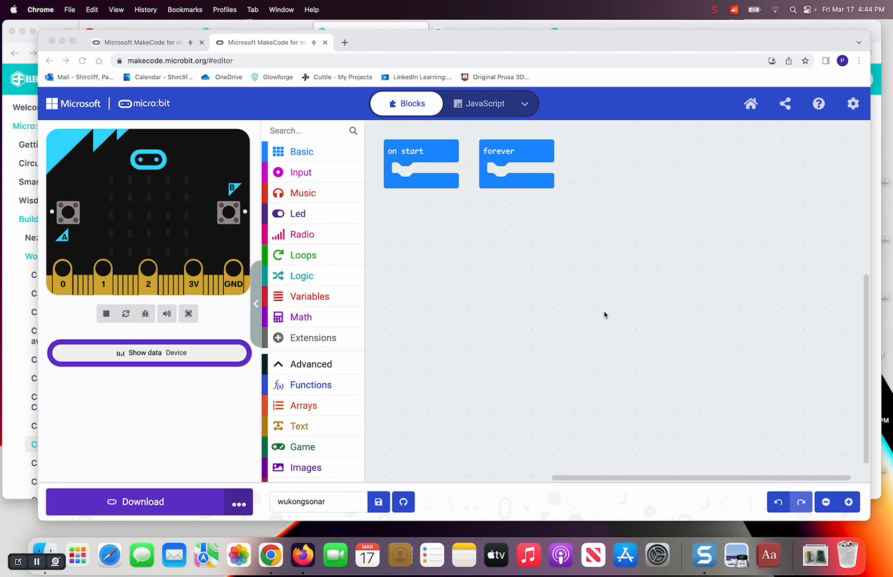
pyautogui.moveTo(631, 311)
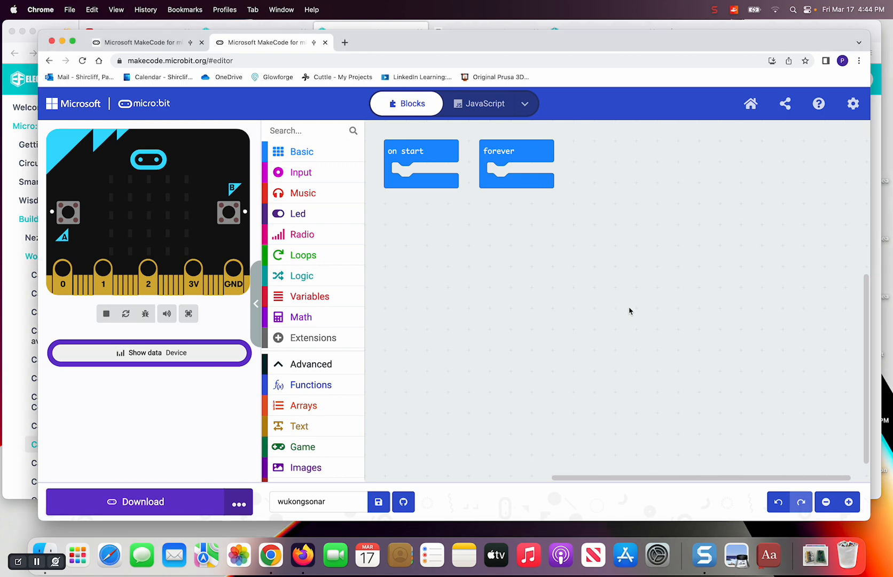
pyautogui.moveTo(647, 305)
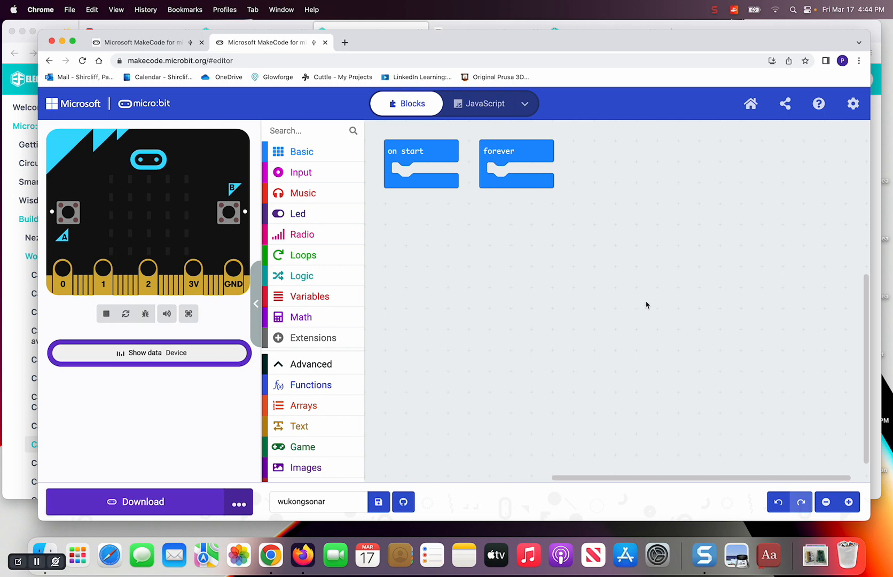
pyautogui.moveTo(693, 291)
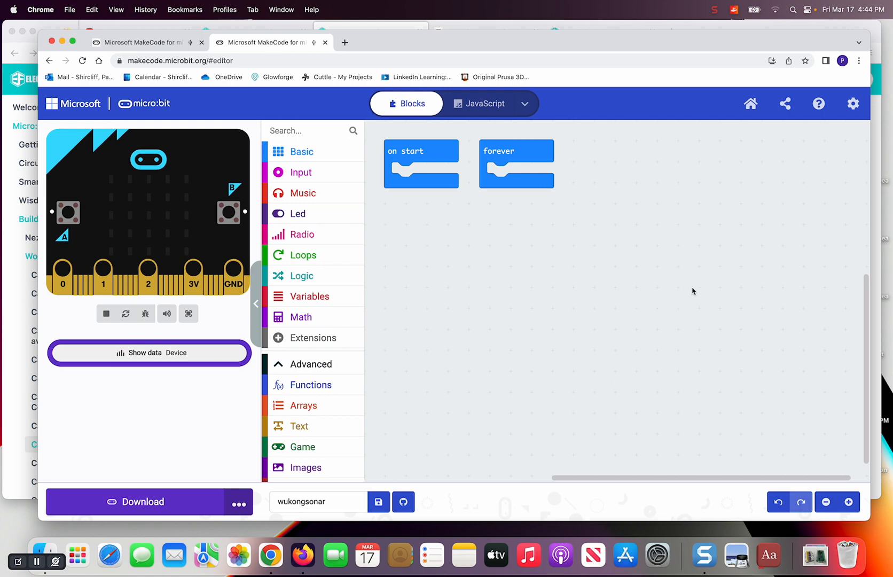
pyautogui.moveTo(707, 235)
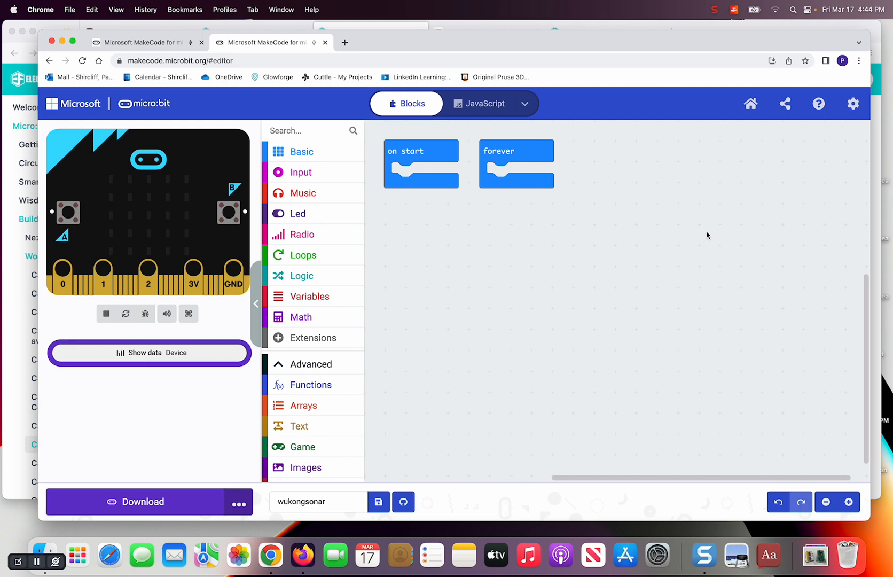
# - Add the wuKong extension from the Extensions gallery and show its blocks in the toolbox
pyautogui.click(852, 103)
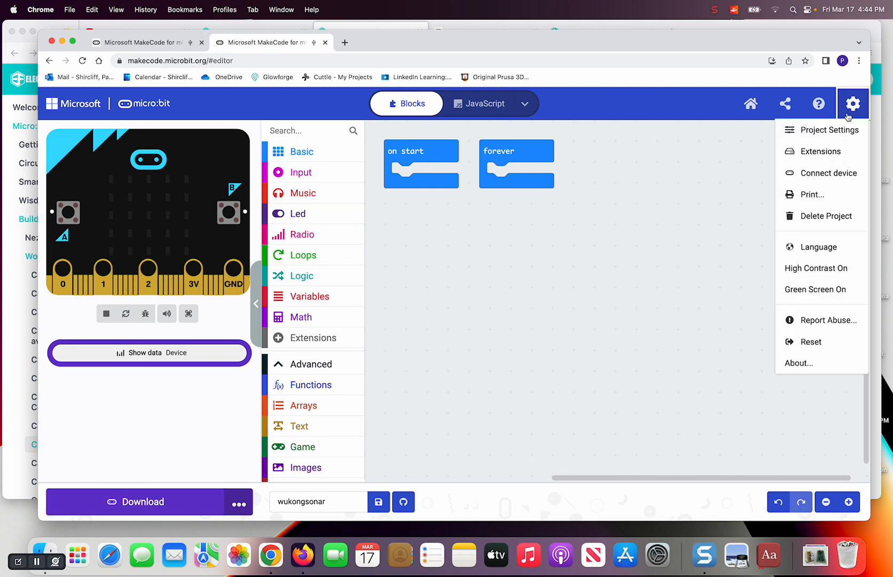
pyautogui.click(821, 151)
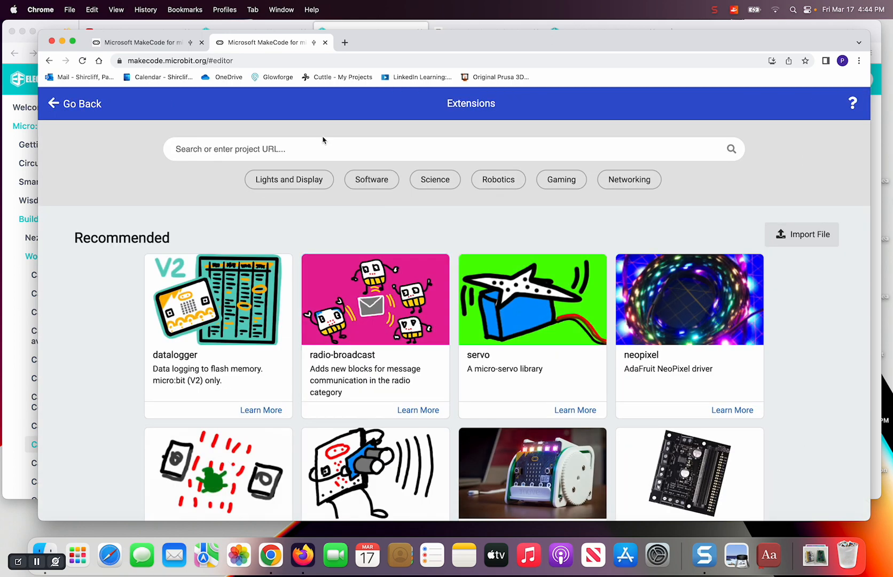
pyautogui.write('wukongsonar')
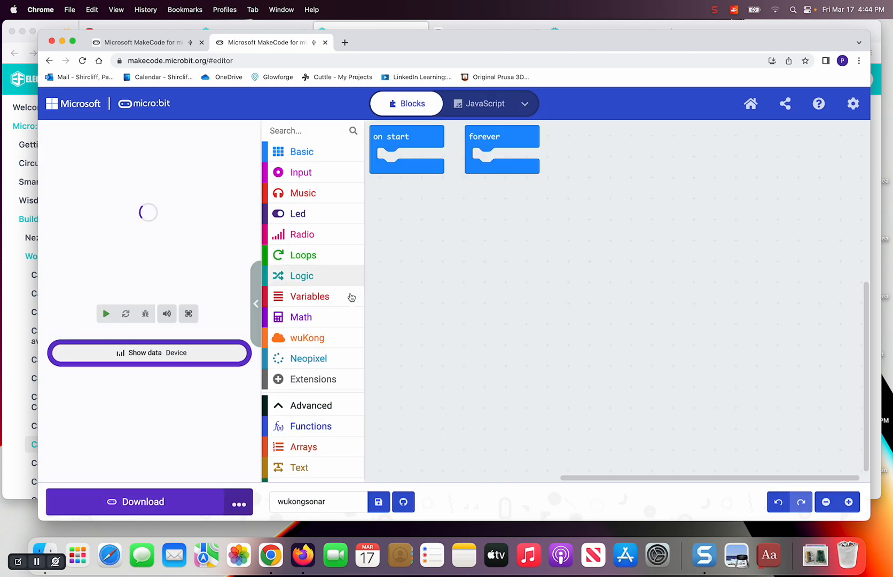
pyautogui.click(308, 337)
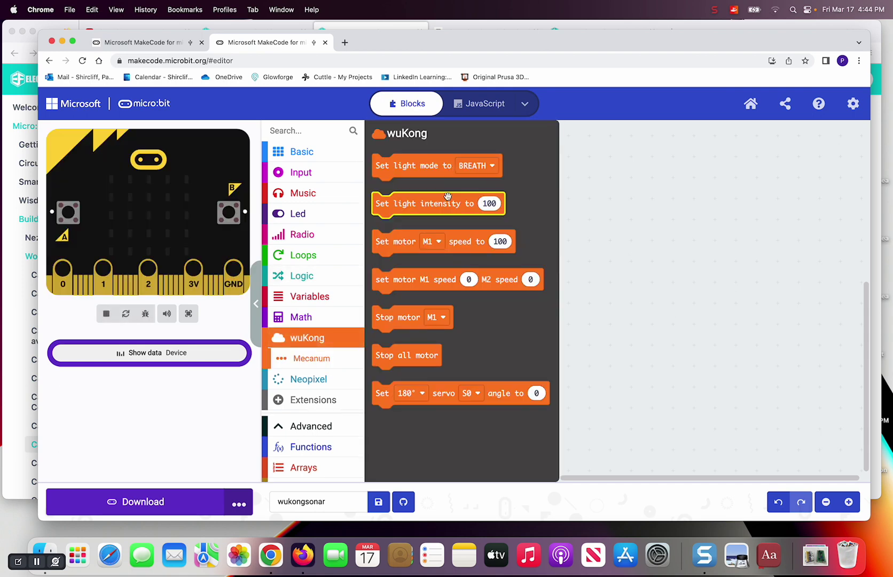
pyautogui.moveTo(461, 303)
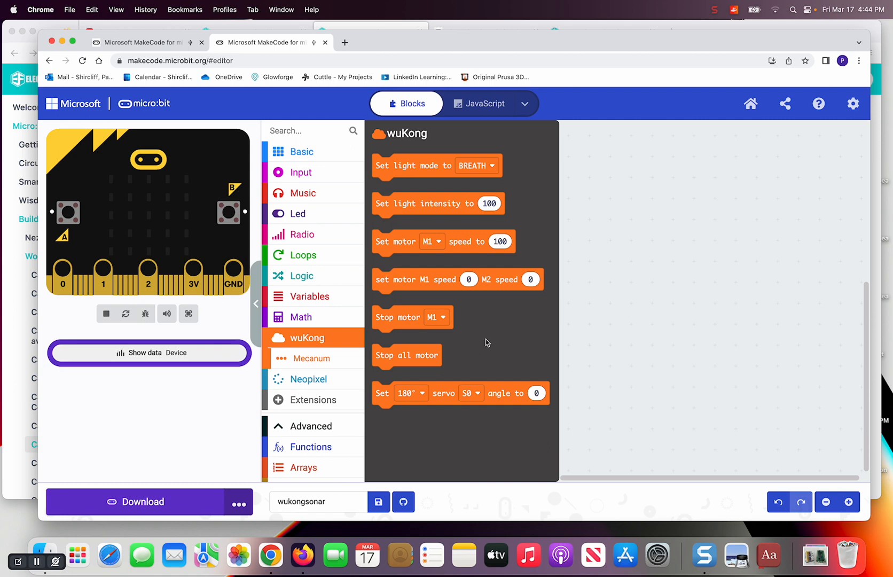
pyautogui.moveTo(395, 270)
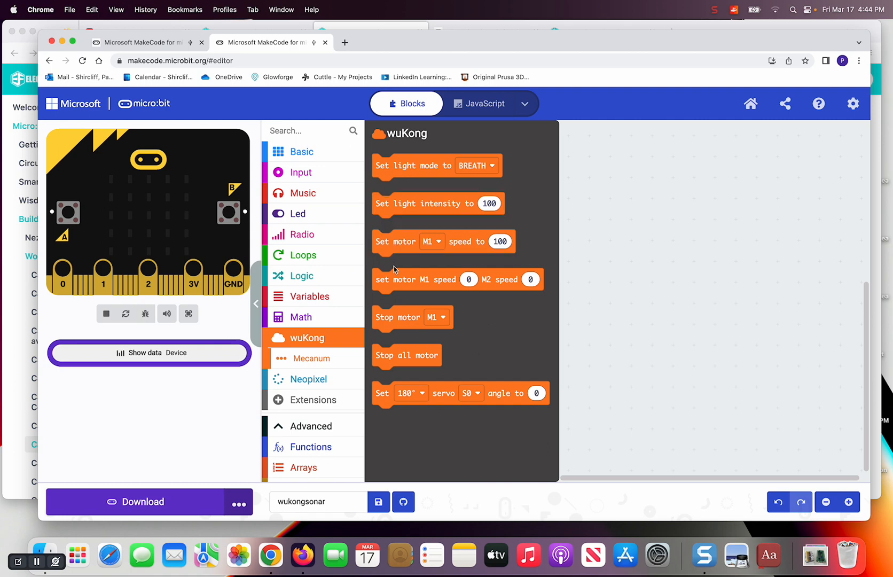
# - Place wuKong's Stop motor M1 block inside on start
pyautogui.moveTo(399, 317); pyautogui.dragTo(407, 163)
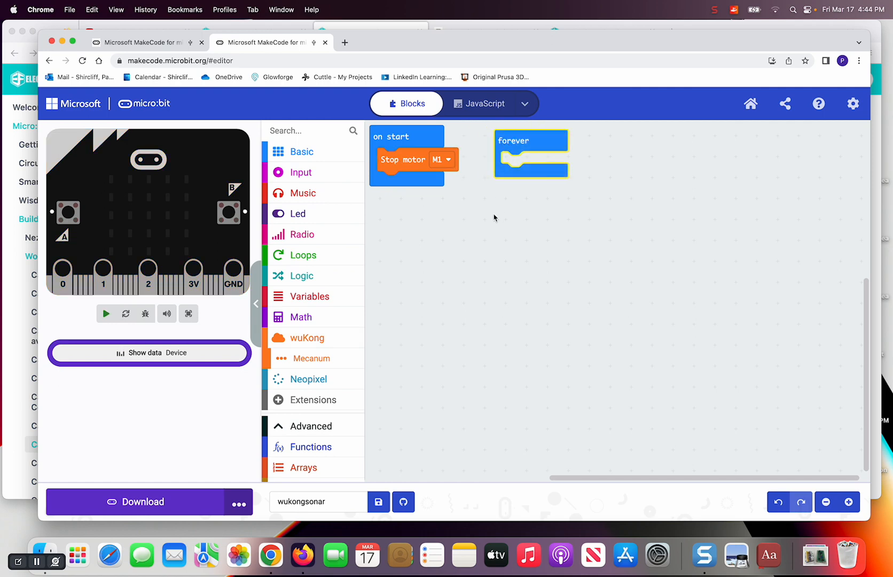
pyautogui.click(105, 313)
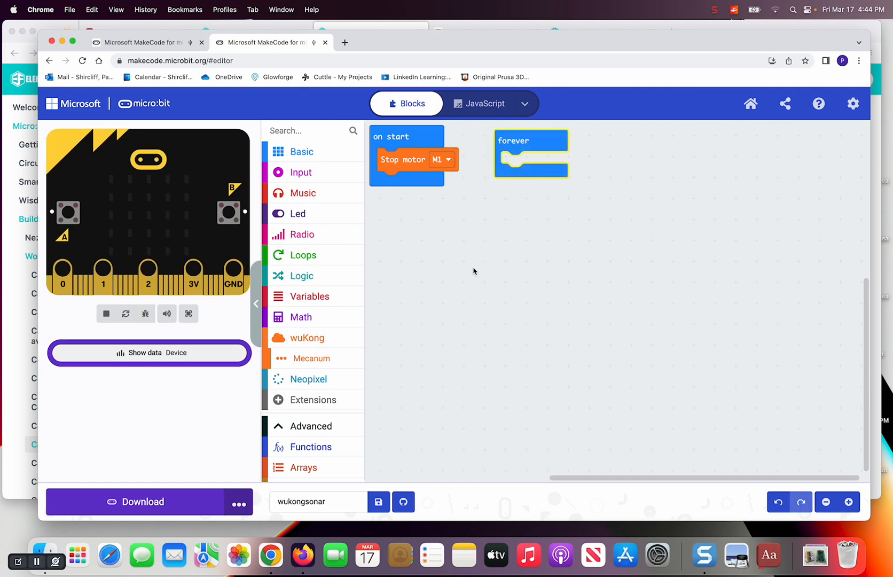
pyautogui.moveTo(614, 219)
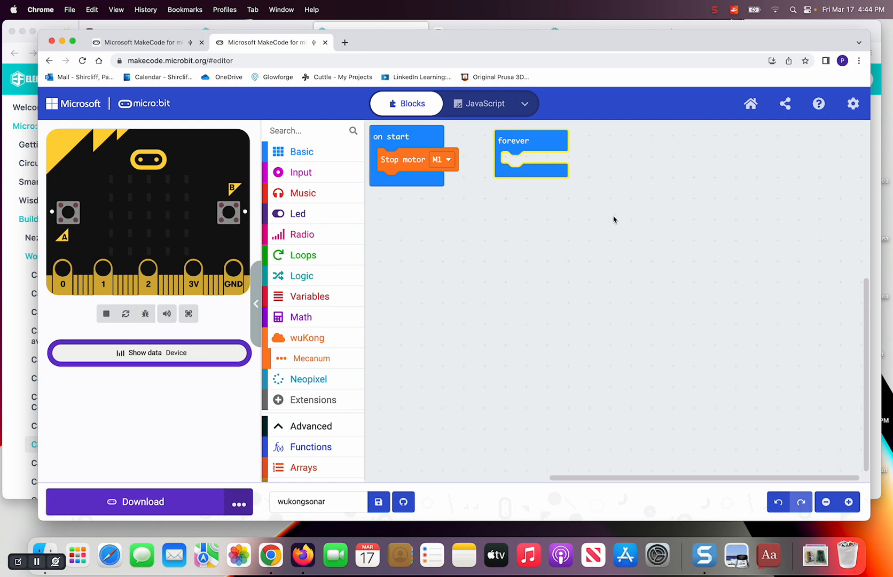
# - Add the Sonar extension and look at its ping trig, echo and unit blocks
pyautogui.click(853, 103)
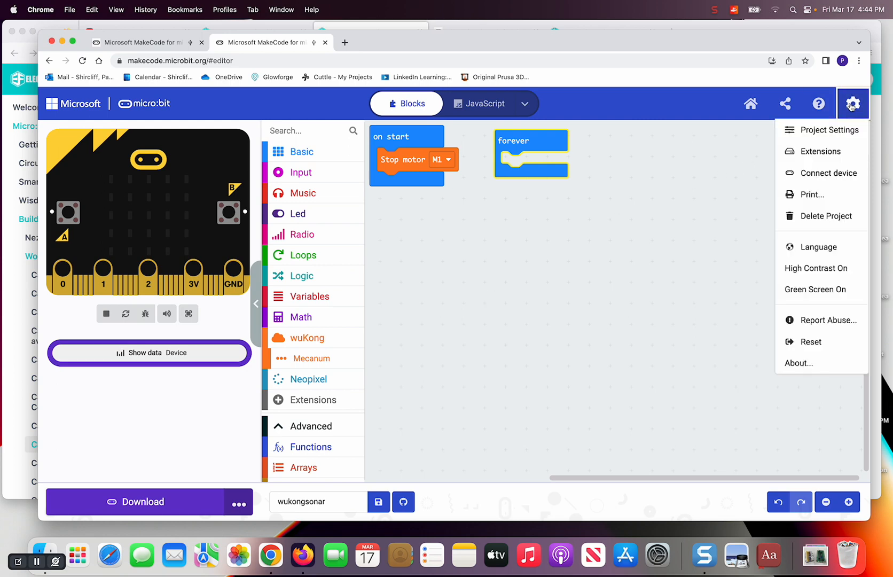
pyautogui.click(821, 151)
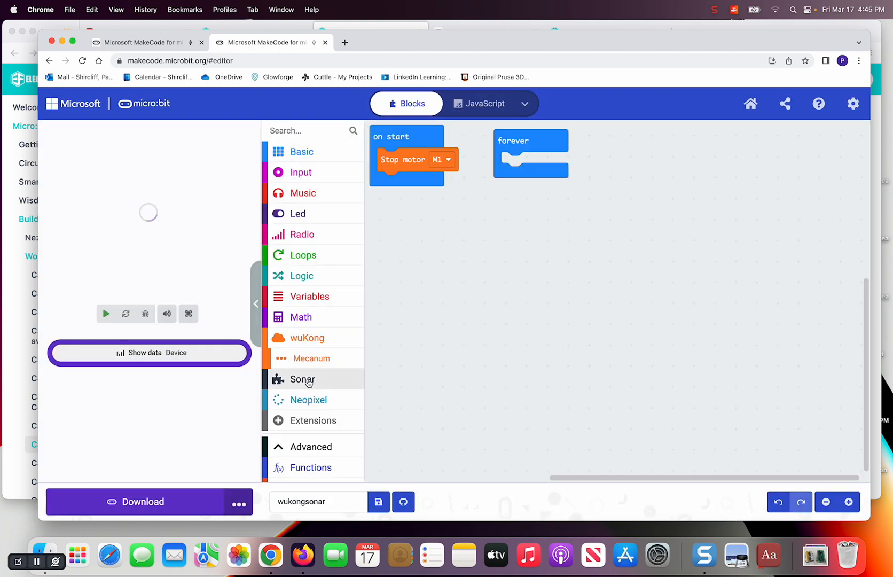
pyautogui.click(302, 379)
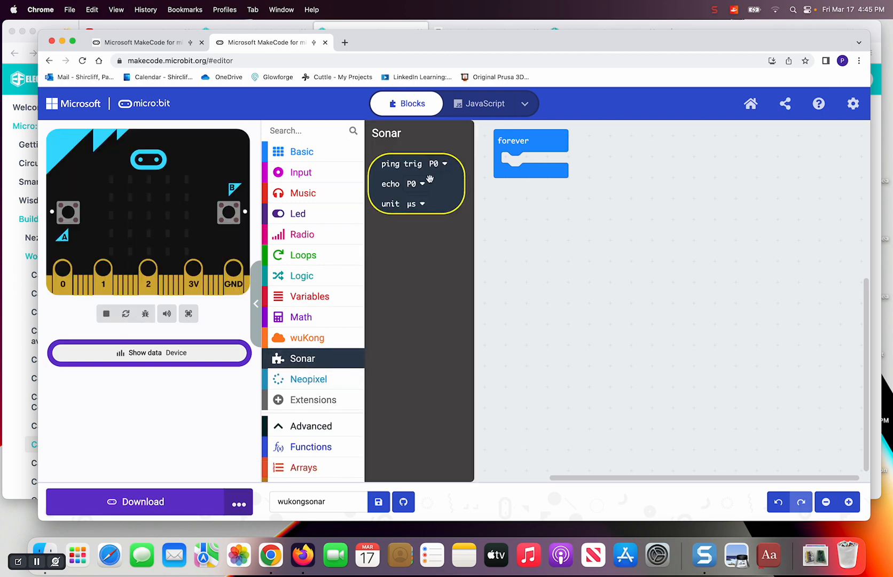
pyautogui.moveTo(523, 290)
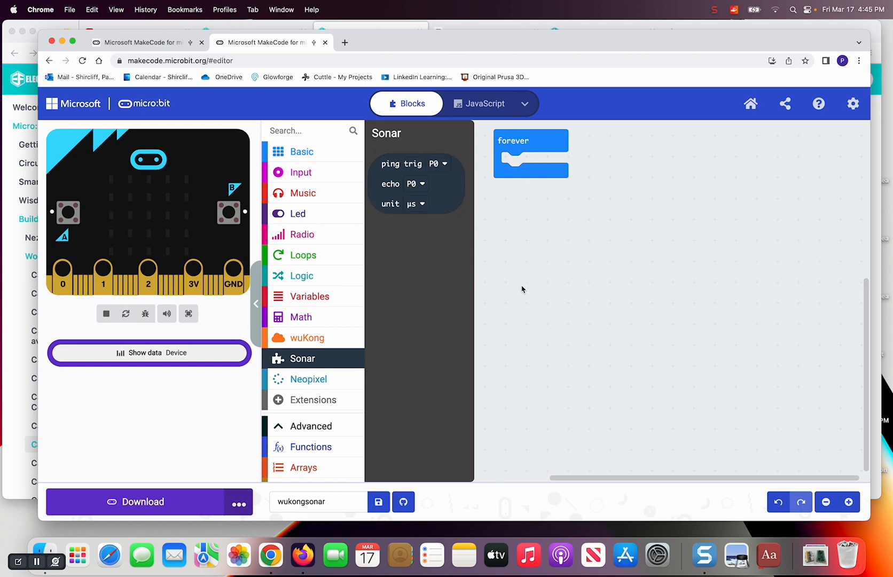
pyautogui.click(853, 104)
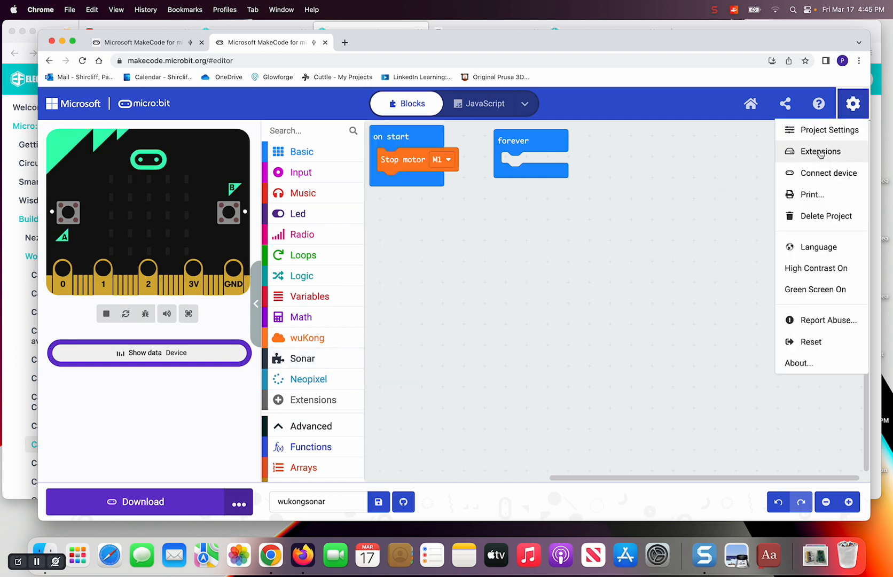
pyautogui.click(820, 151)
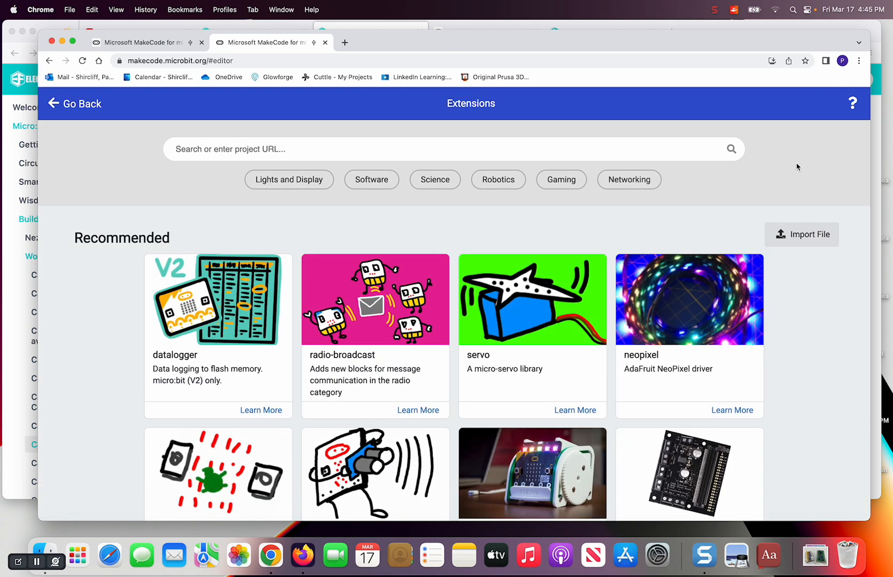
pyautogui.moveTo(787, 171)
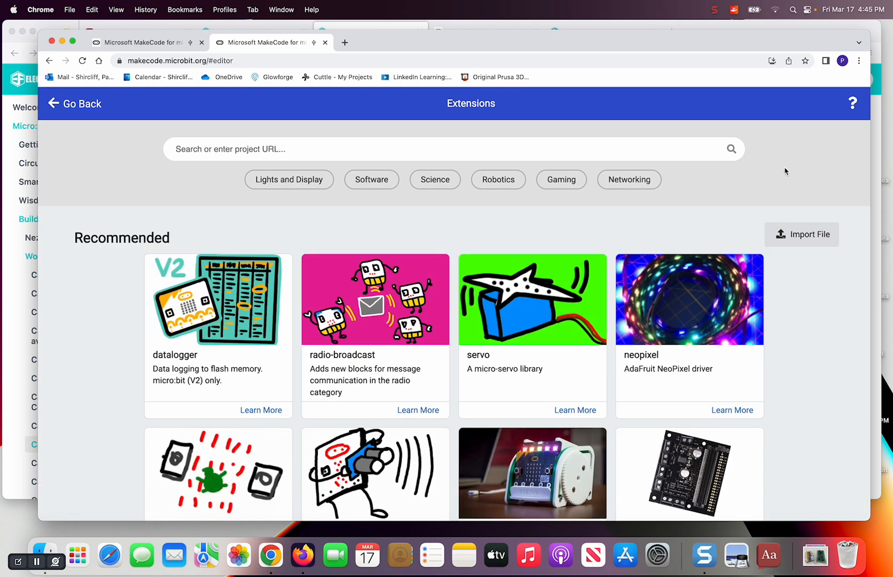
pyautogui.moveTo(596, 91)
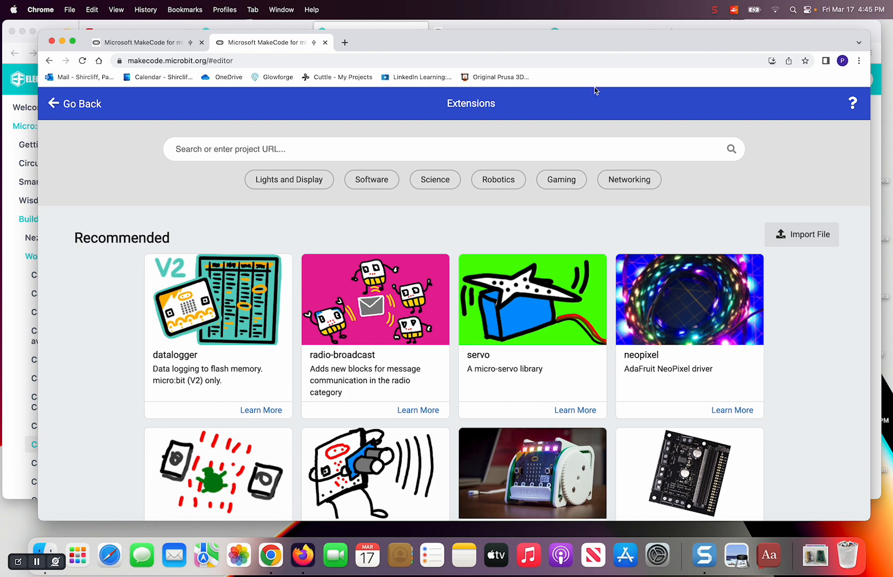
pyautogui.write('https://github.com/elecfreaks/pxt-sonarbit')
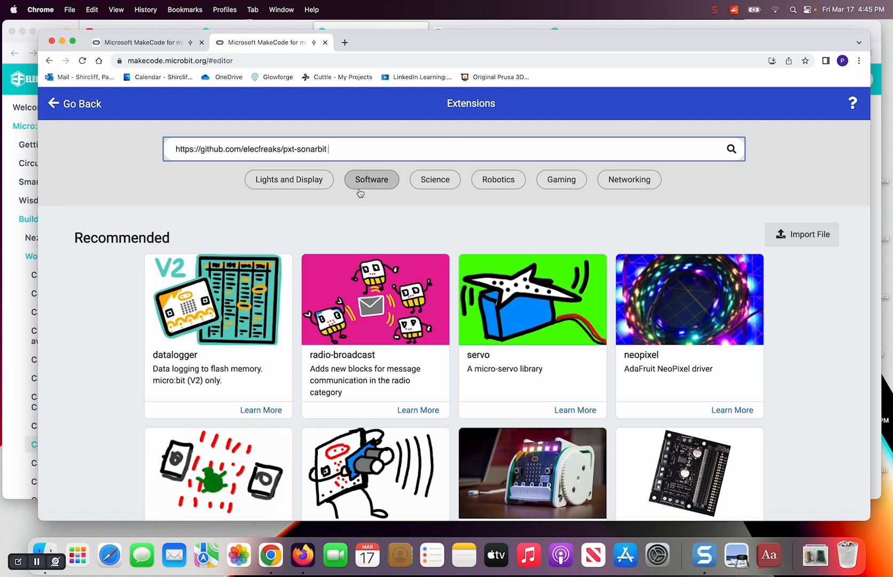
pyautogui.moveTo(375, 251)
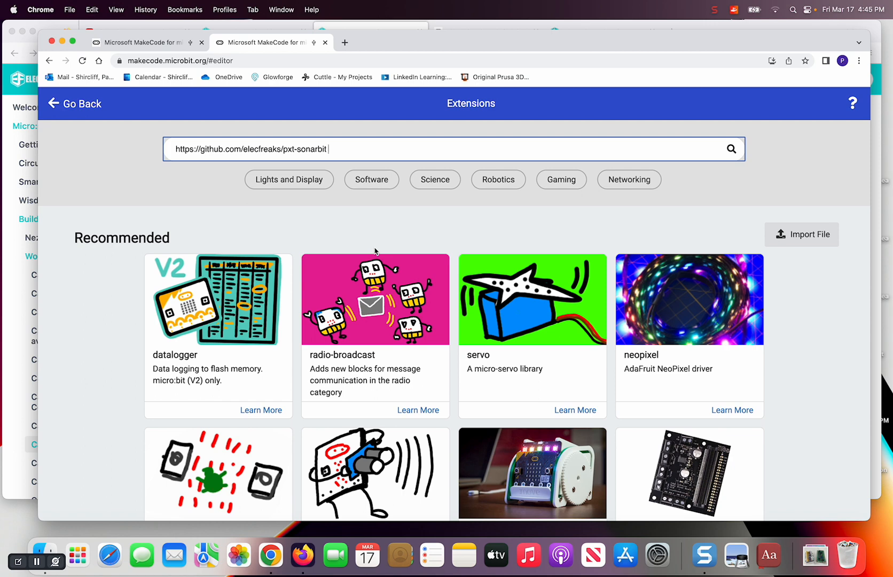
pyautogui.click(730, 148)
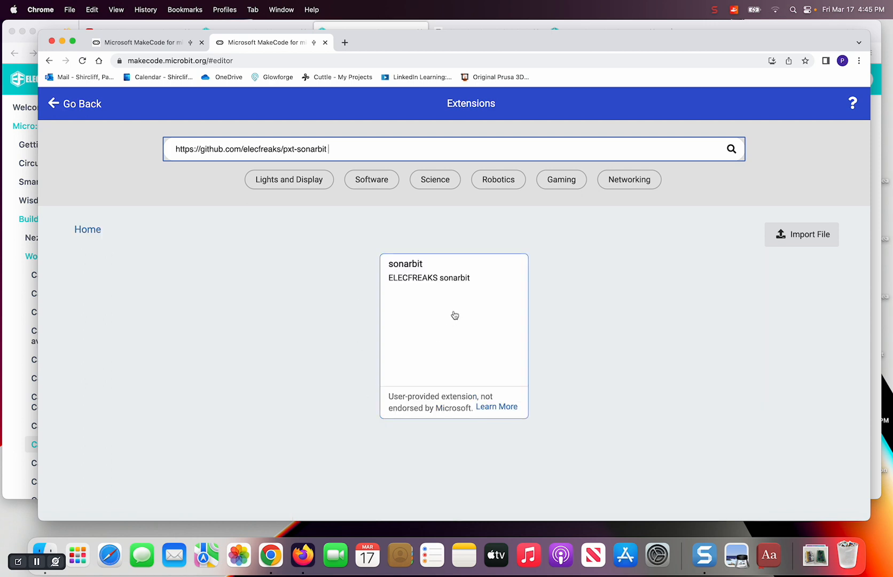
# - Add the sonarbit extension and get its Ultrasonic distance (mm, pin P0) block
pyautogui.click(454, 314)
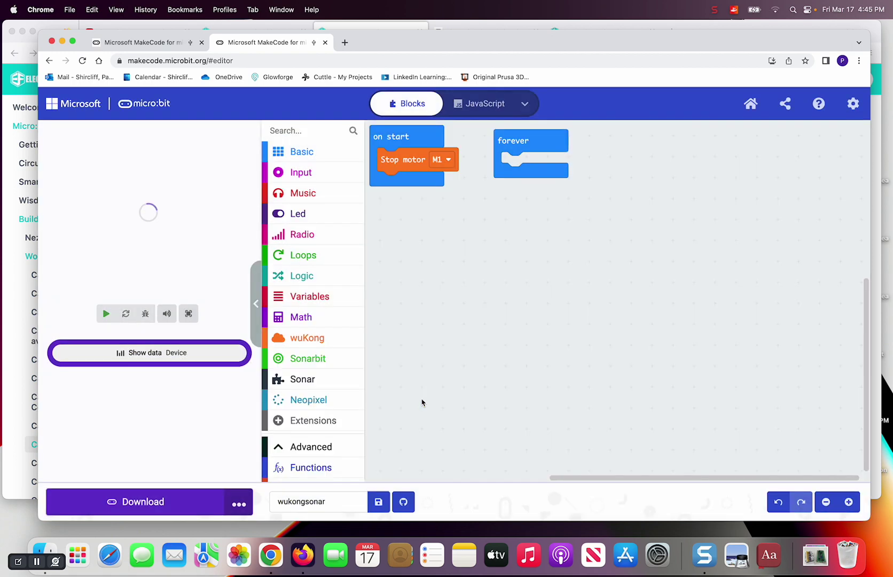
pyautogui.moveTo(300, 359)
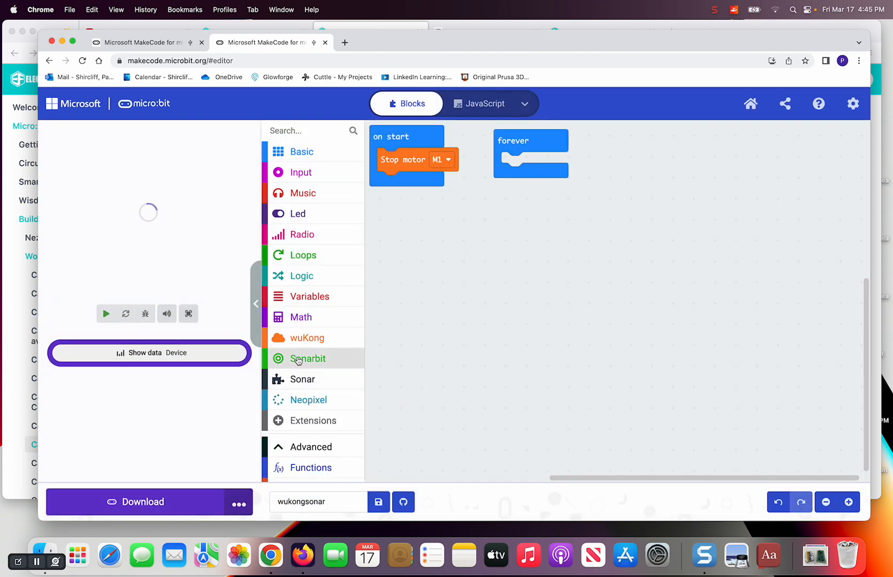
pyautogui.click(308, 358)
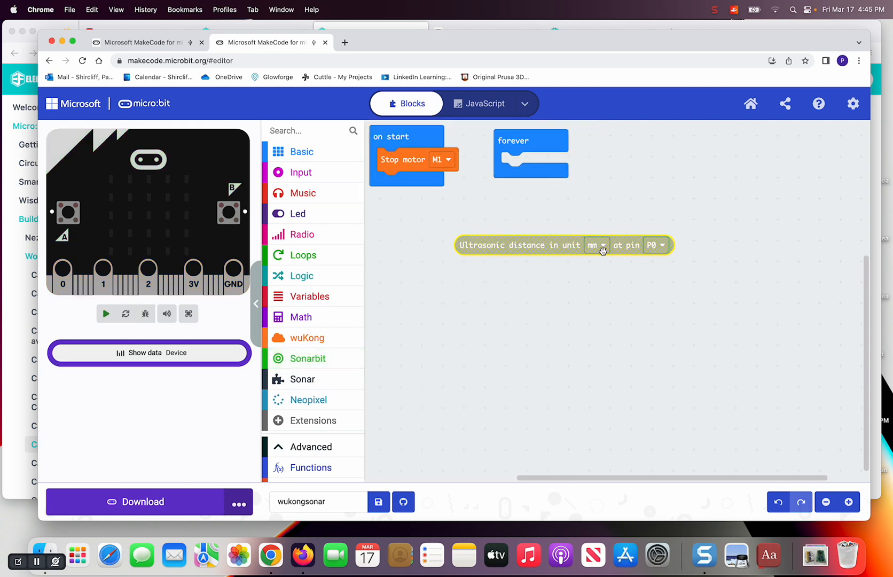
# - Add an if-then block with a Logic comparison in its condition
pyautogui.click(596, 245)
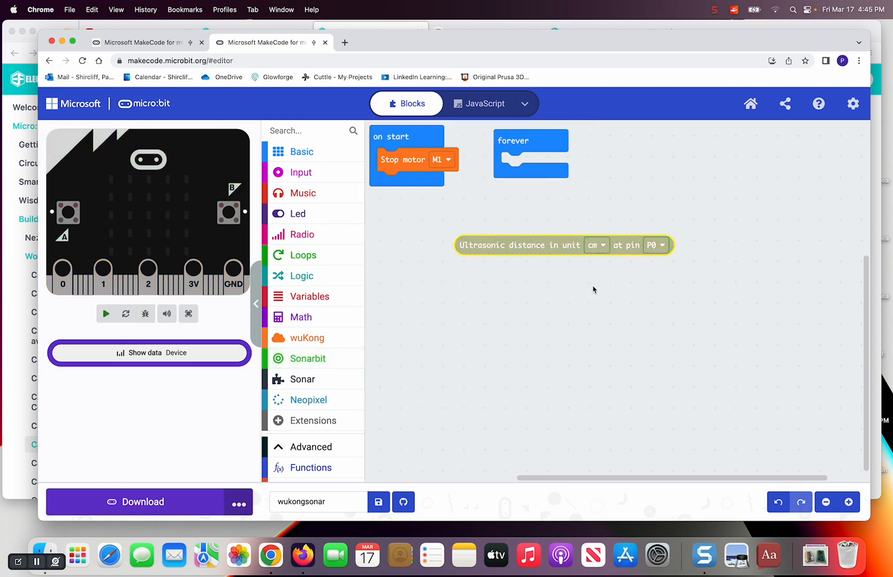
pyautogui.moveTo(532, 313)
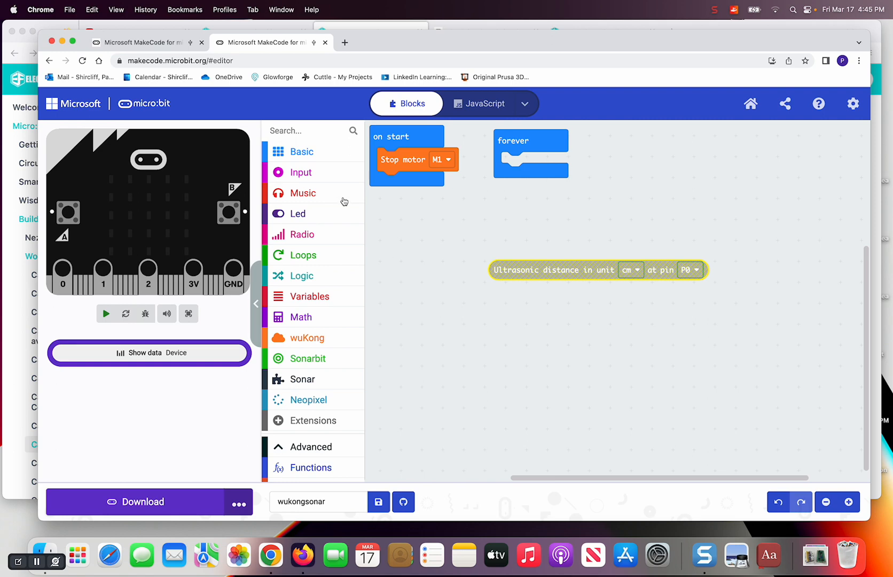
pyautogui.click(106, 313)
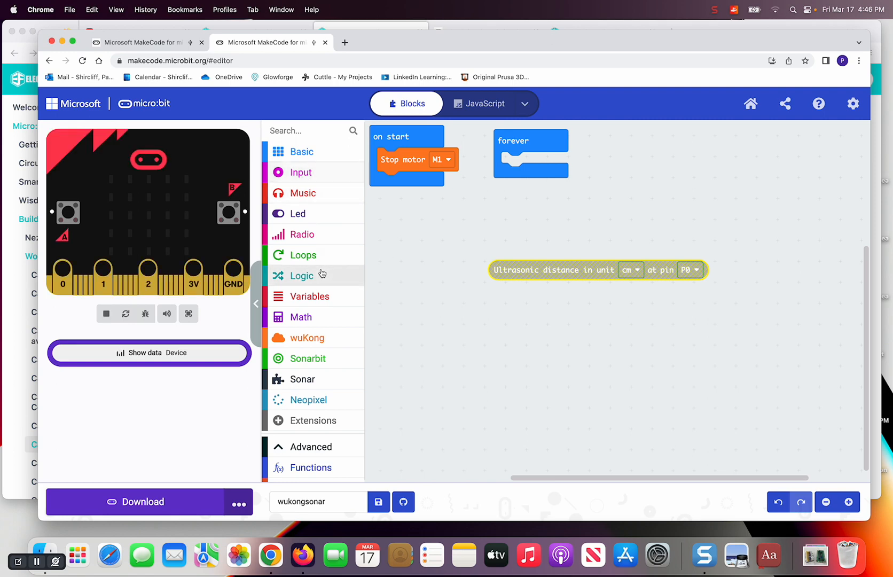
pyautogui.click(301, 276)
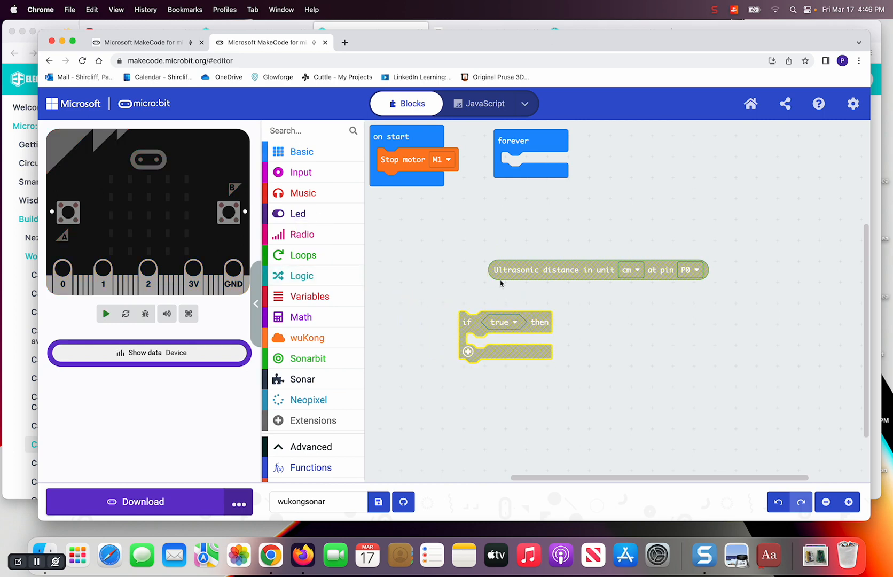
pyautogui.moveTo(301, 275)
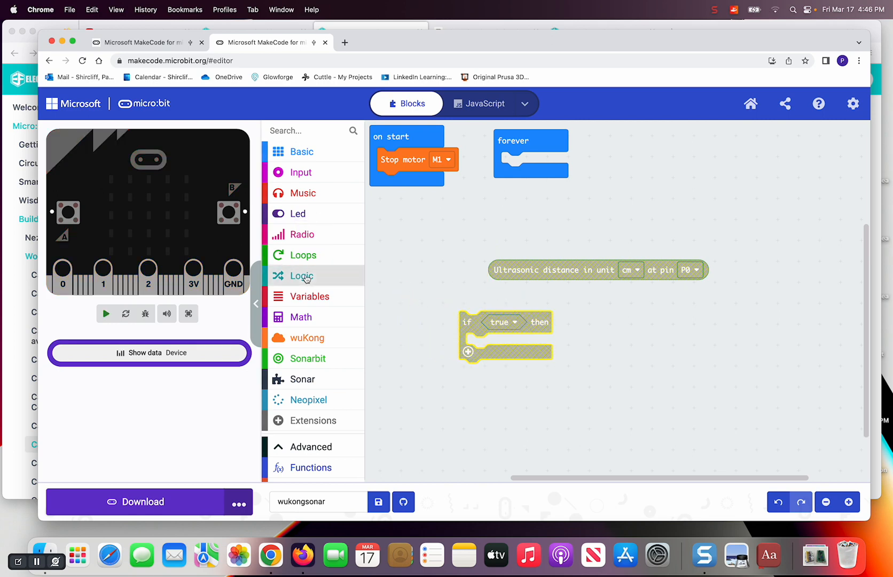
pyautogui.click(301, 276)
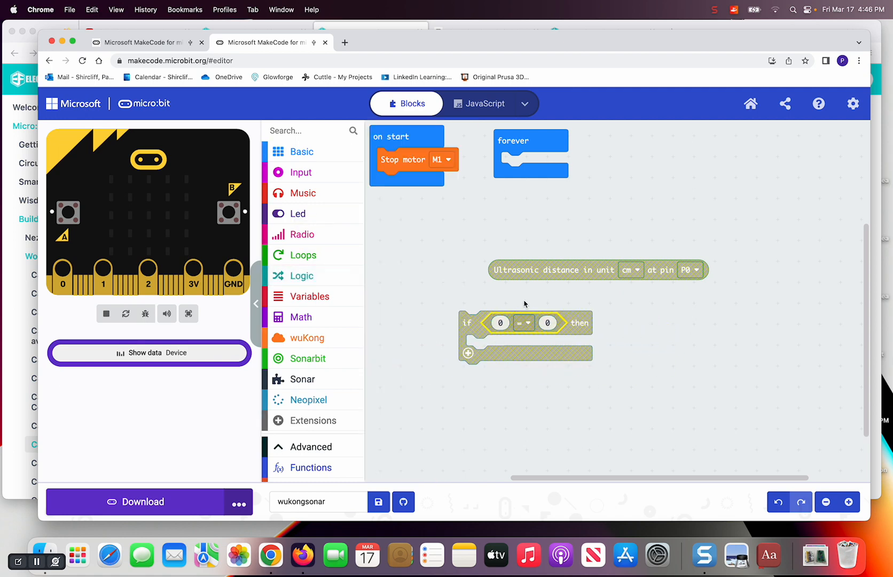
# - Make the condition ultrasonic distance (cm, P0) < 10
pyautogui.moveTo(552, 269); pyautogui.dragTo(513, 320)
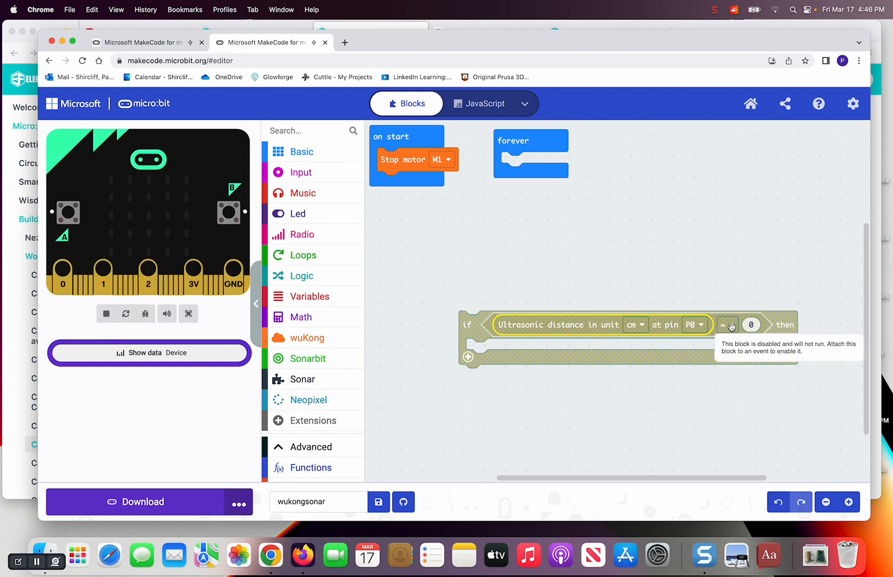
pyautogui.click(728, 324)
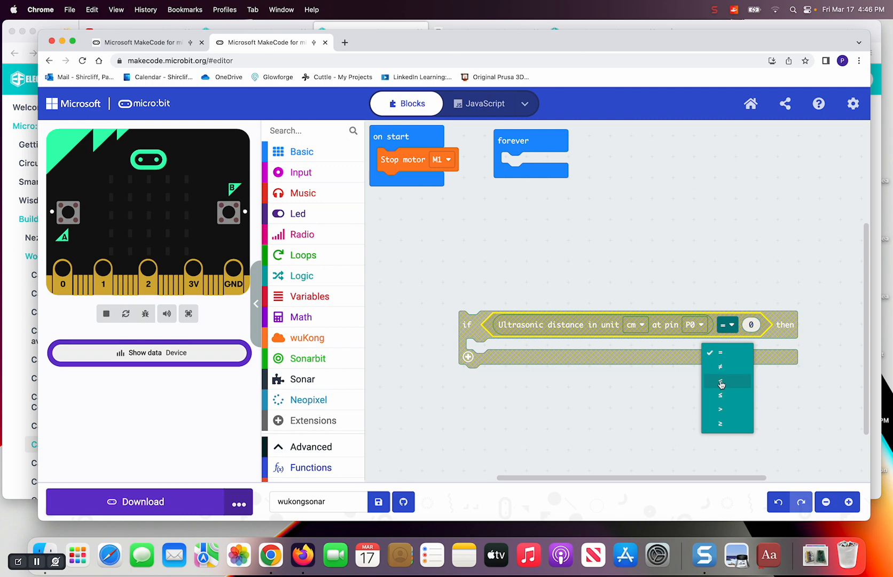
pyautogui.click(720, 381)
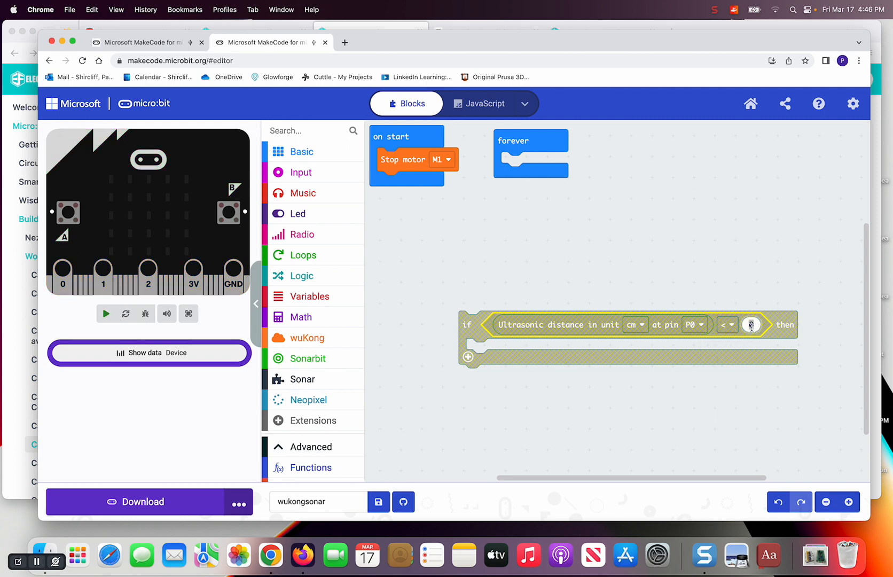
pyautogui.write('10')
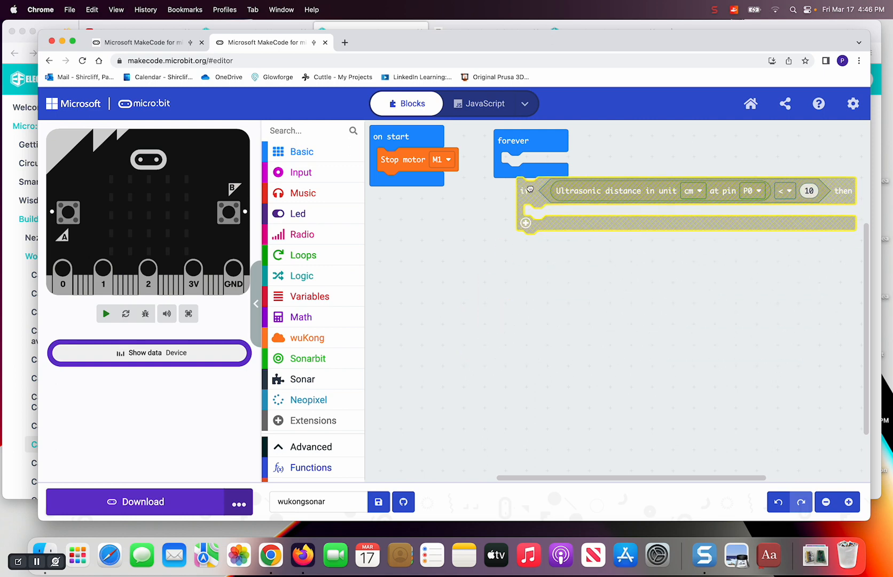
# - Move the distance check into forever and set motor M1 speed 50 when true
pyautogui.moveTo(527, 190); pyautogui.dragTo(526, 166)
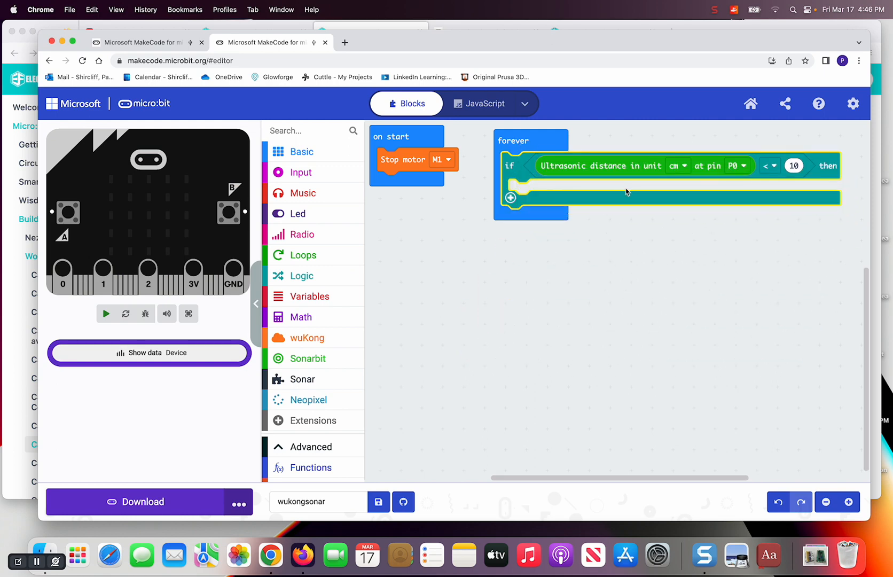
pyautogui.click(105, 313)
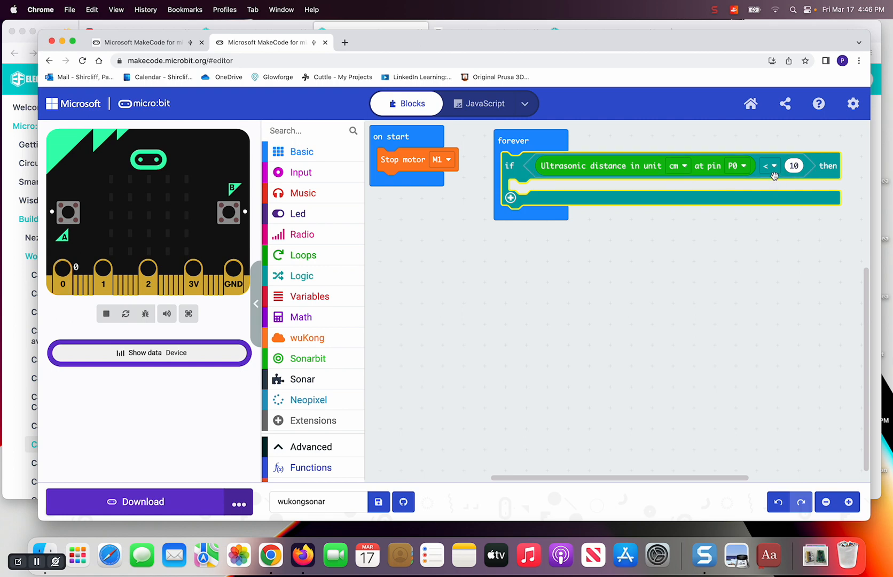
pyautogui.moveTo(536, 300)
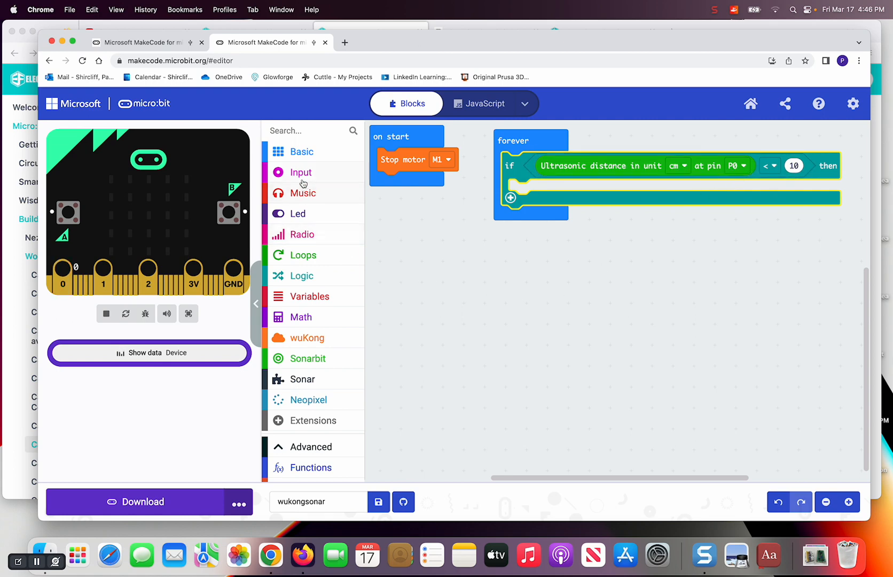
pyautogui.moveTo(302, 340)
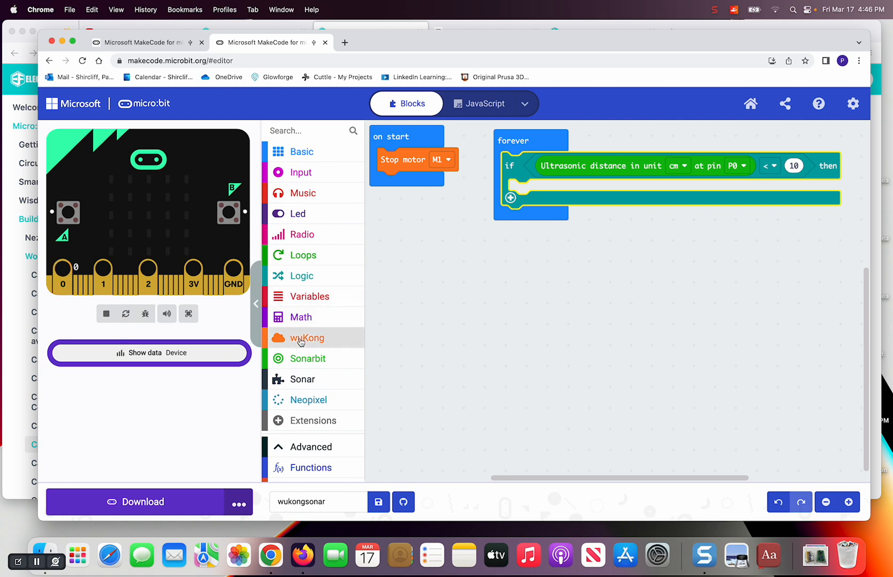
pyautogui.click(307, 337)
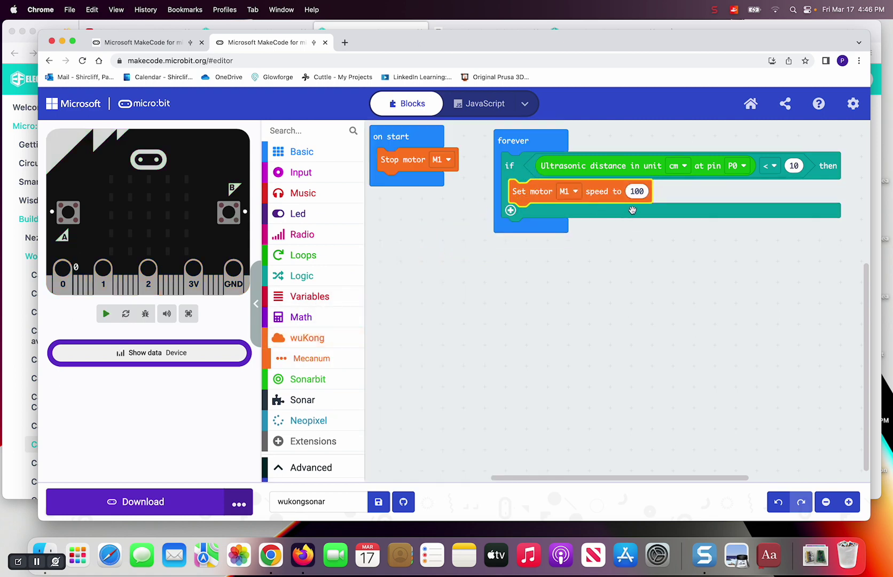
pyautogui.click(637, 191)
pyautogui.write('50')
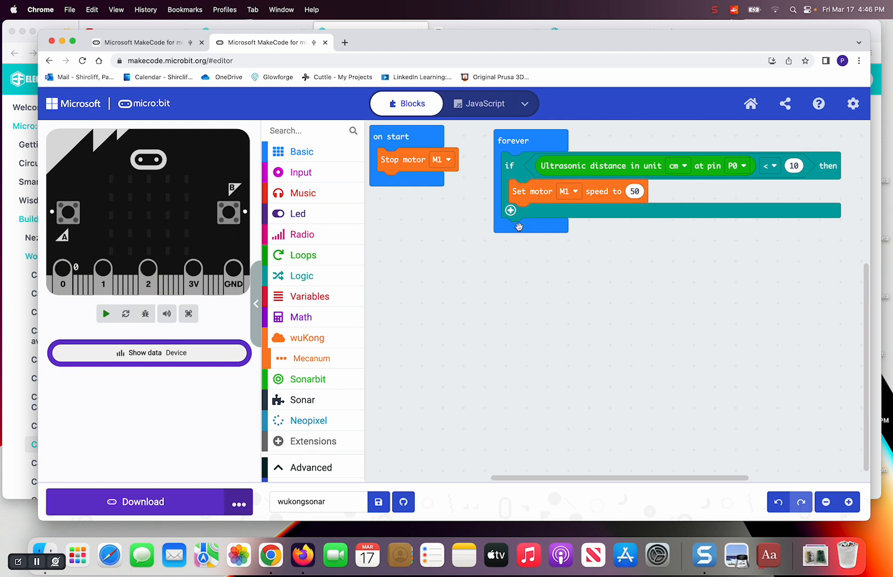
pyautogui.moveTo(511, 213)
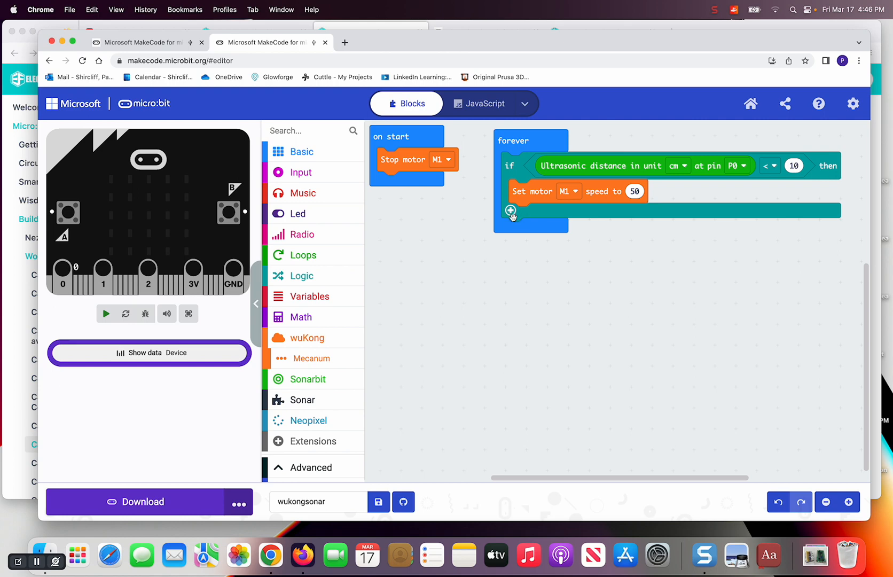
# - Add an else branch setting motor M1 speed to -50
pyautogui.click(511, 209)
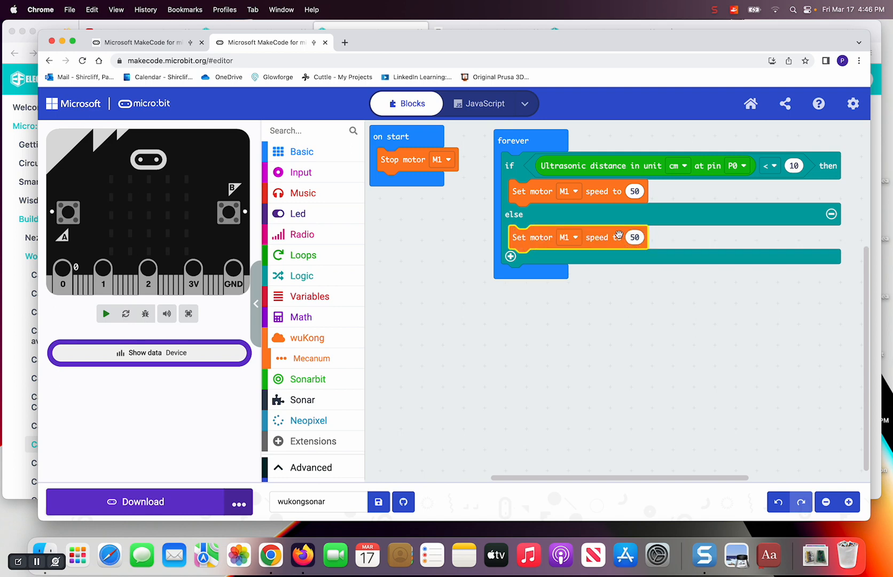
pyautogui.click(634, 237)
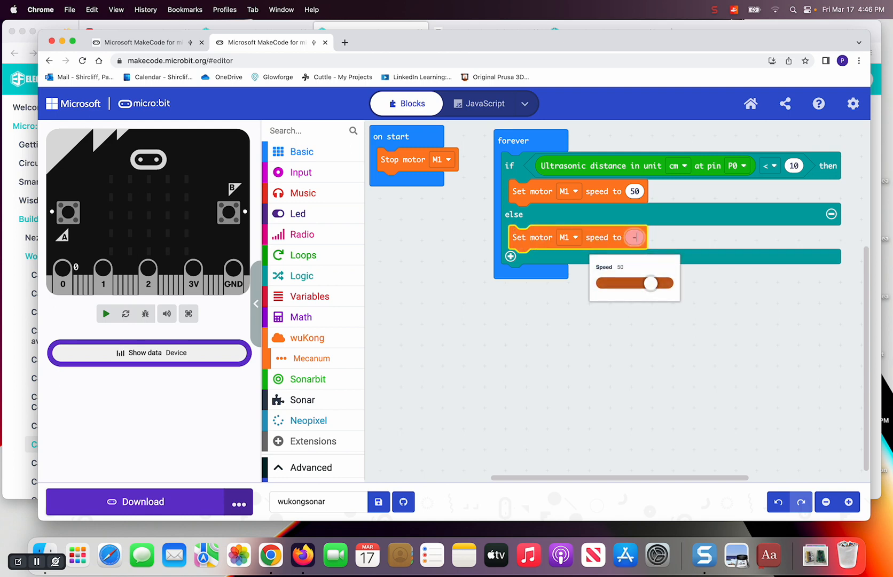
pyautogui.moveTo(650, 283); pyautogui.dragTo(617, 283)
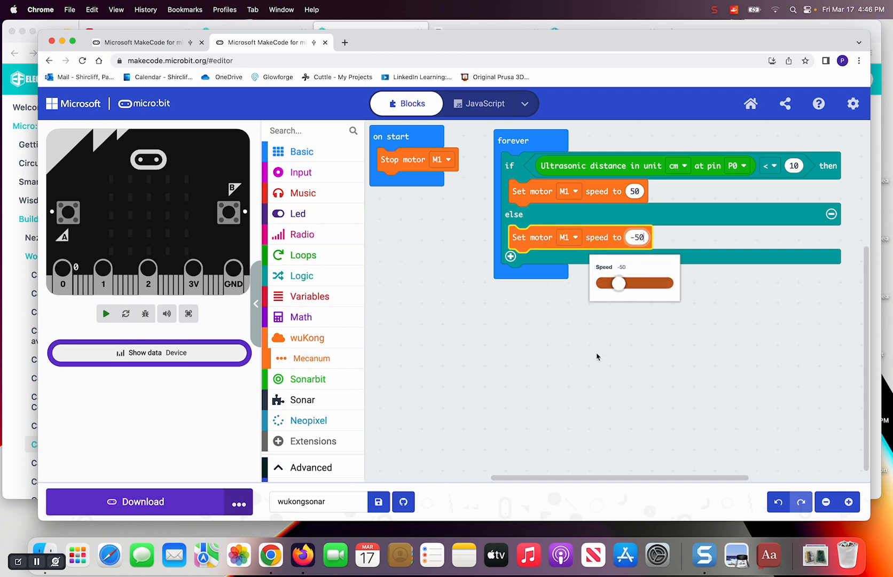
pyautogui.click(597, 356)
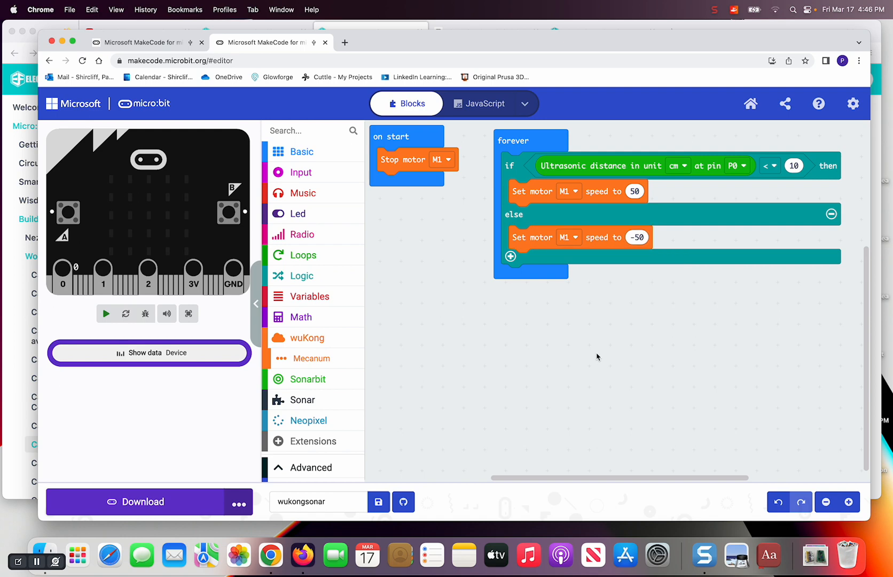
pyautogui.click(106, 313)
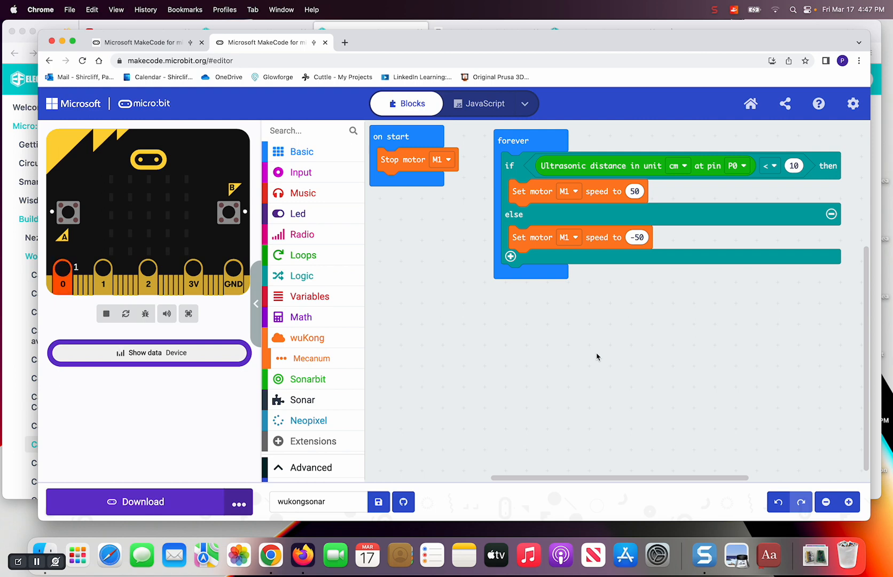
pyautogui.moveTo(564, 350)
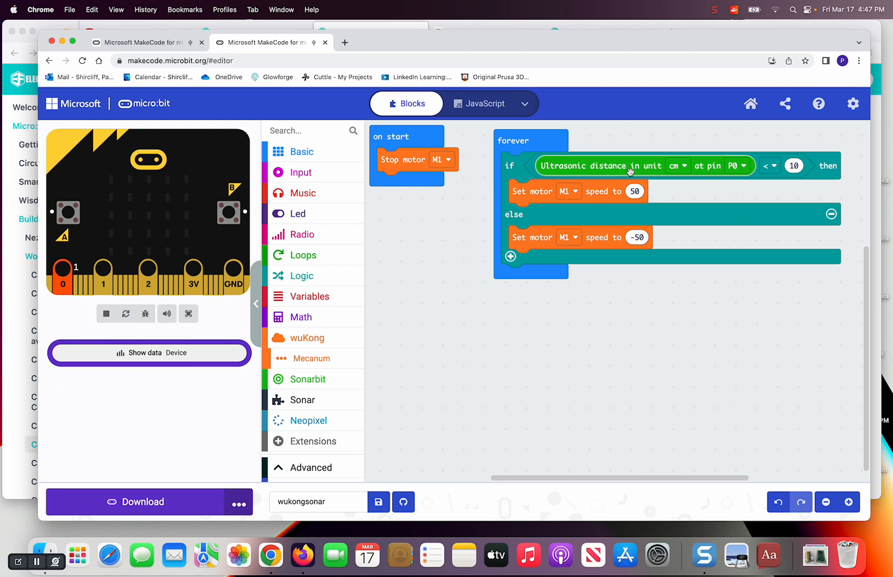
pyautogui.moveTo(622, 167)
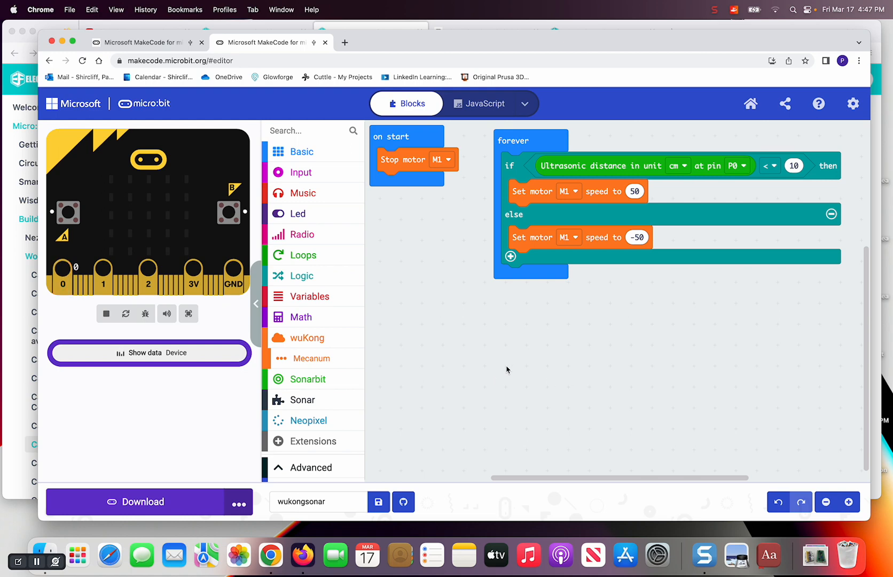
pyautogui.moveTo(114, 503)
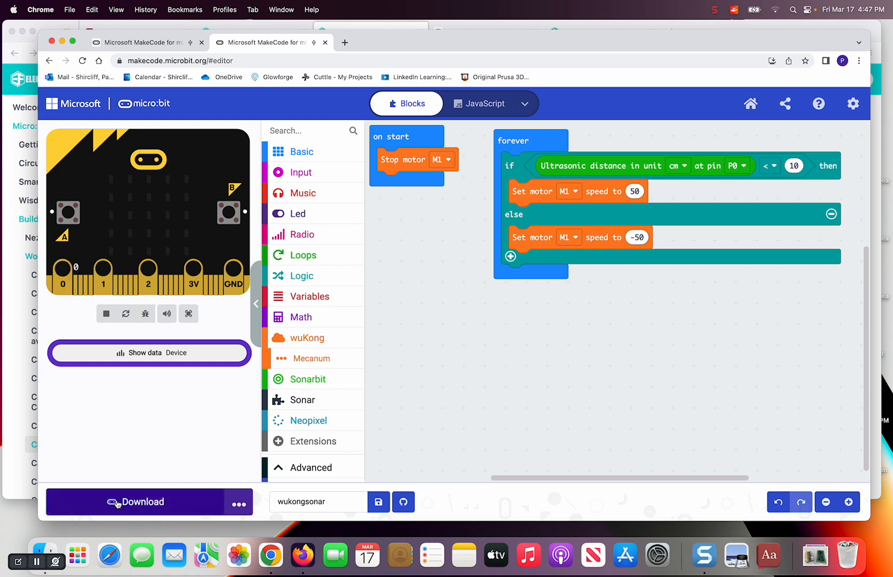
# - Download the program to the micro:bit and switch to the hardware view
pyautogui.click(118, 503)
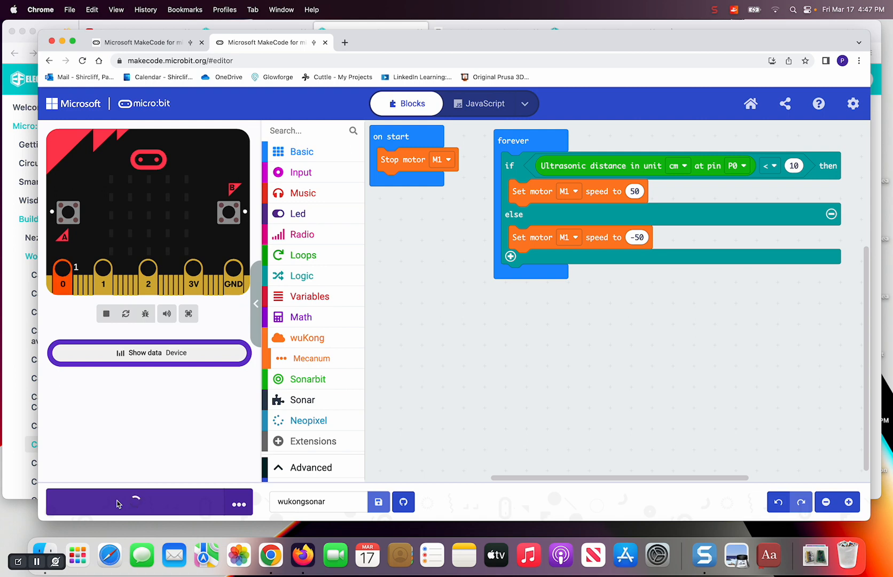
pyautogui.click(133, 502)
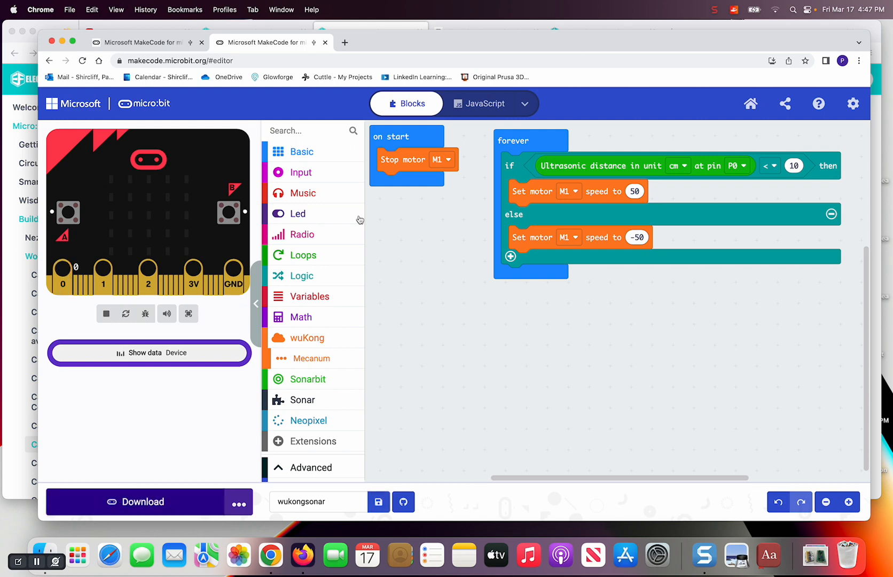
pyautogui.click(714, 8)
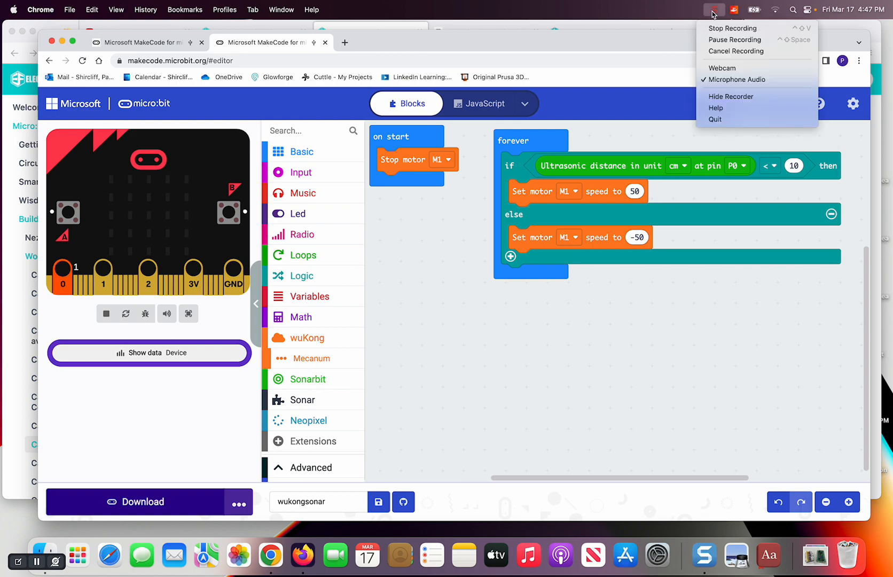
pyautogui.click(723, 68)
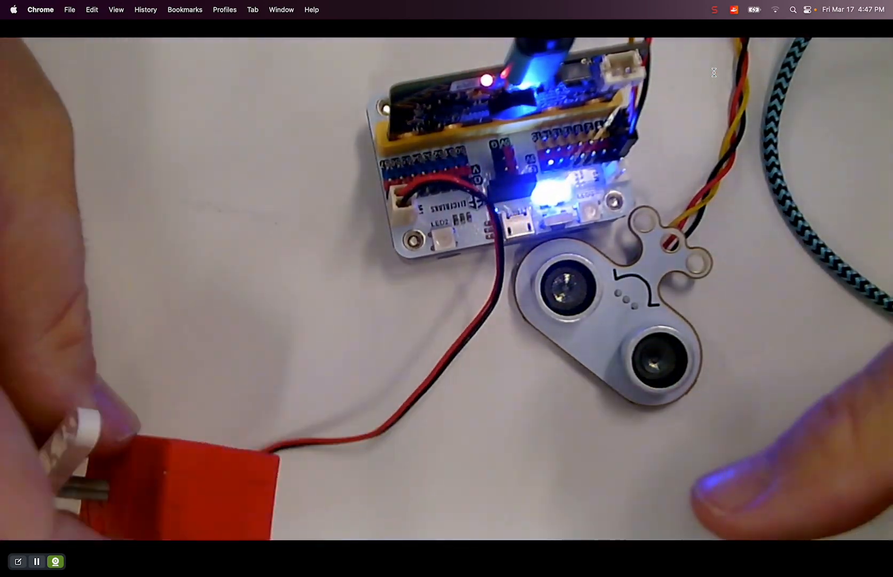